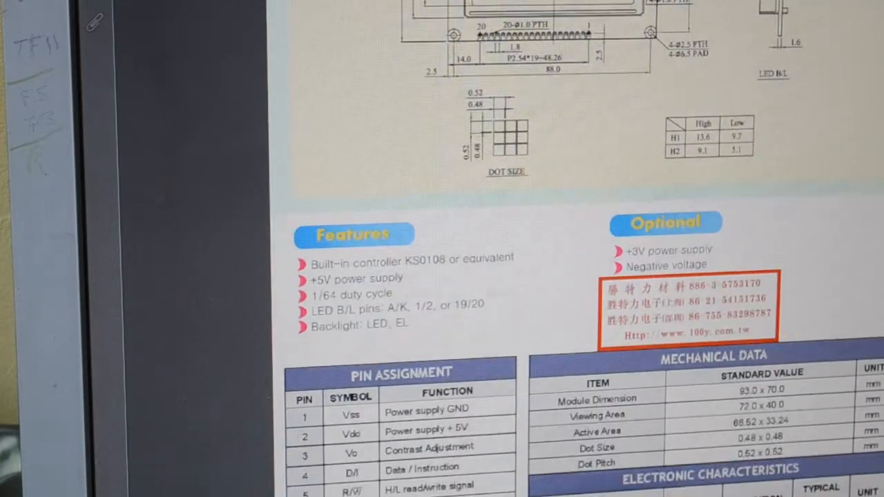
pyautogui.scroll(-3)
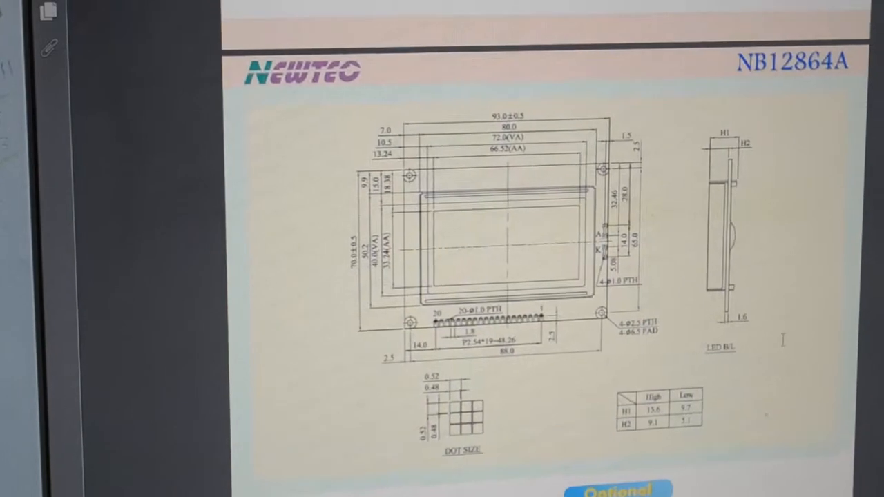
pyautogui.scroll(-3)
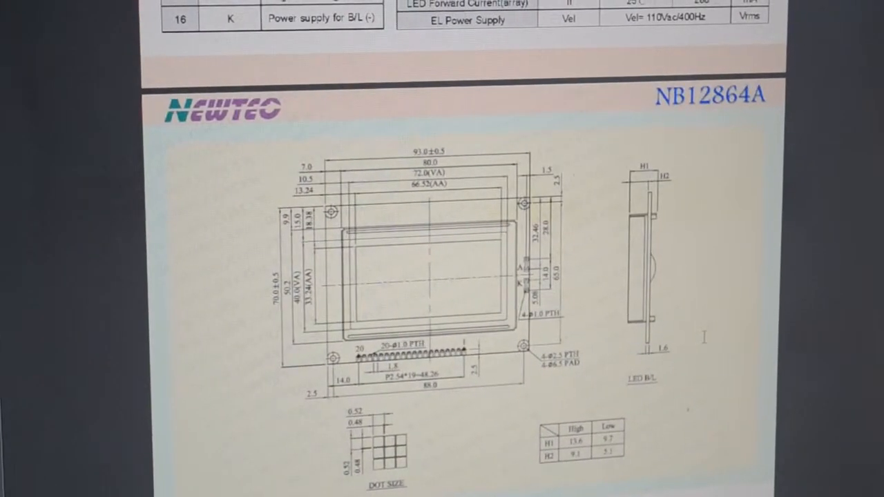